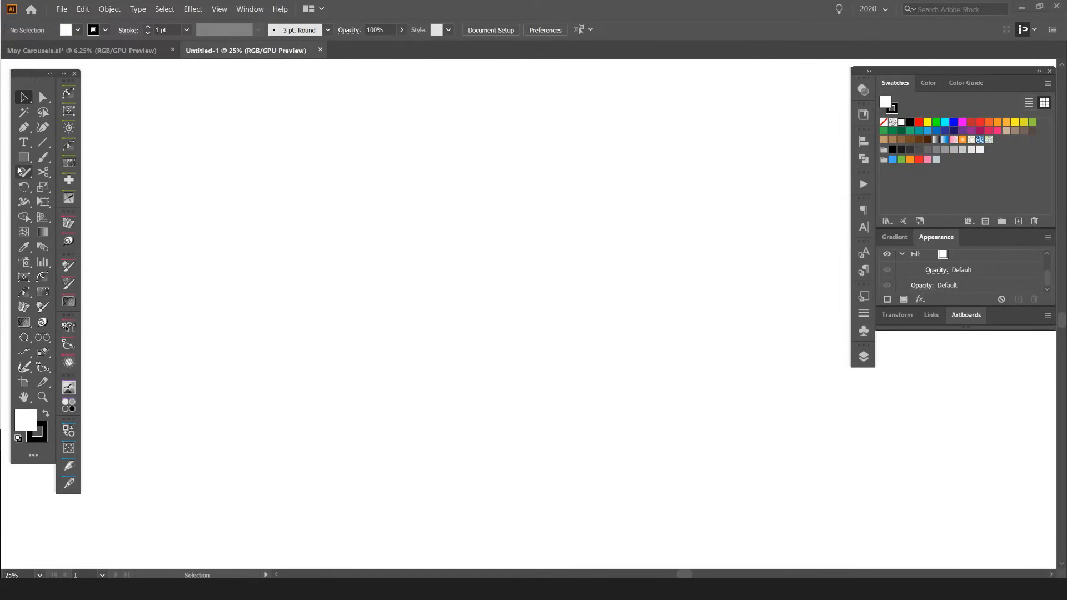
- Keep the advanced toolbar showing and choose the Rectangle tool
click(249, 8)
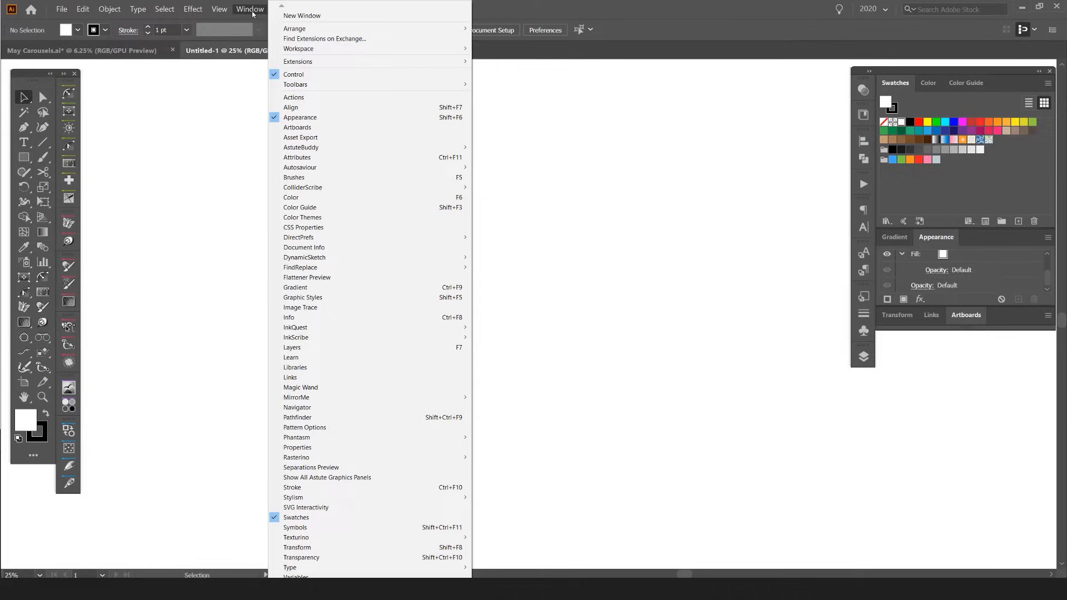
mouse_move(296, 85)
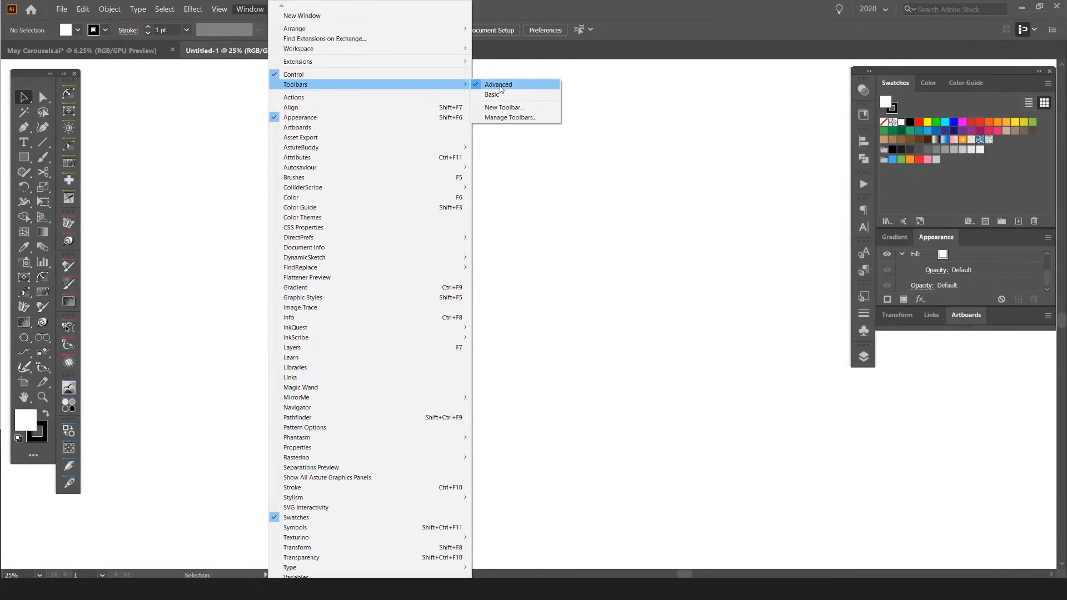
click(499, 85)
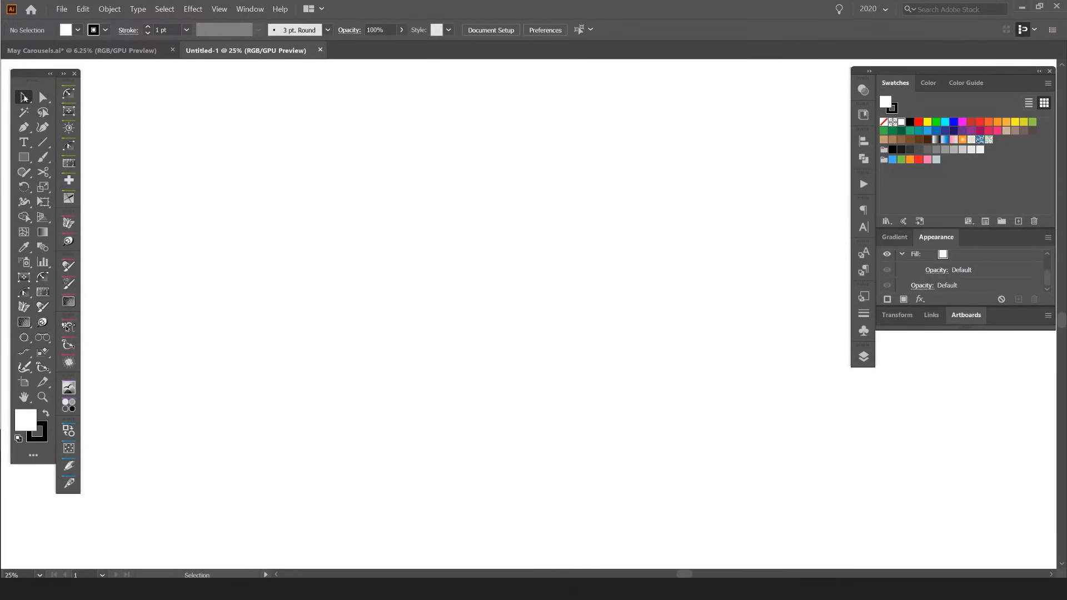
mouse_move(23, 142)
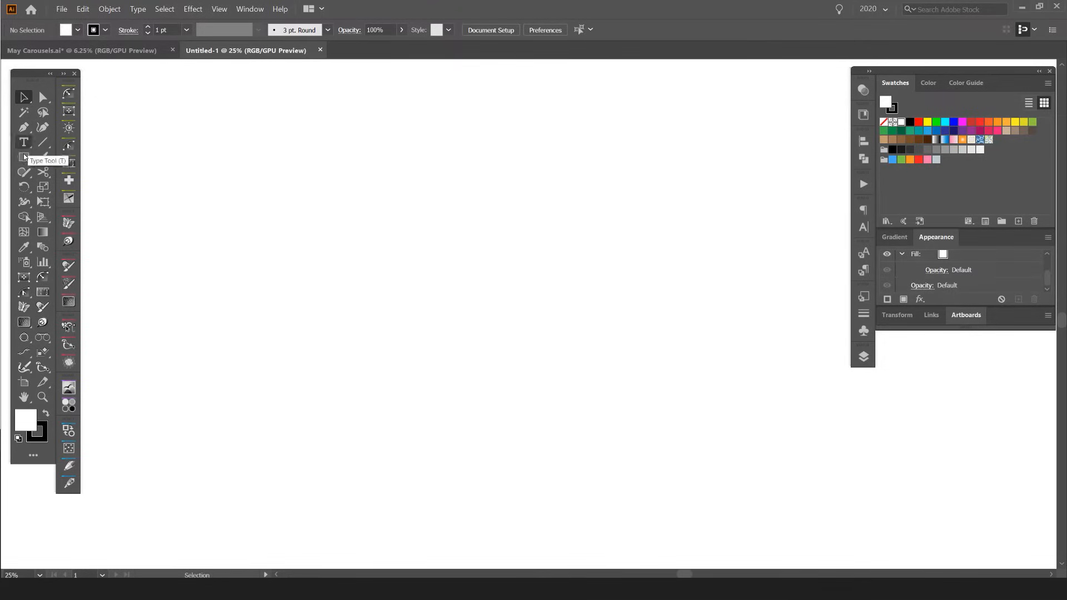
mouse_move(23, 157)
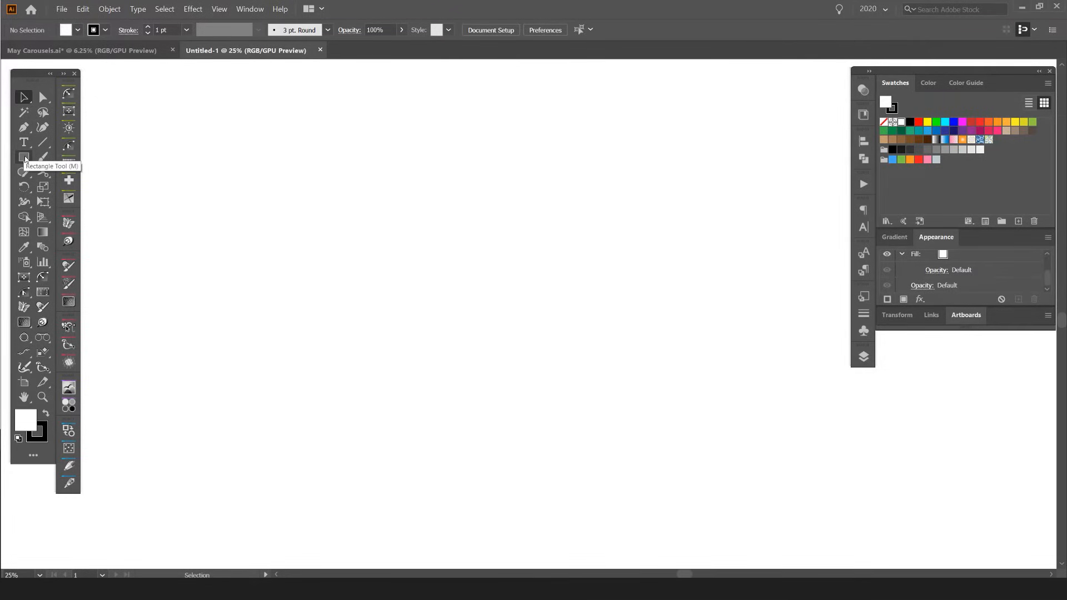
click(23, 155)
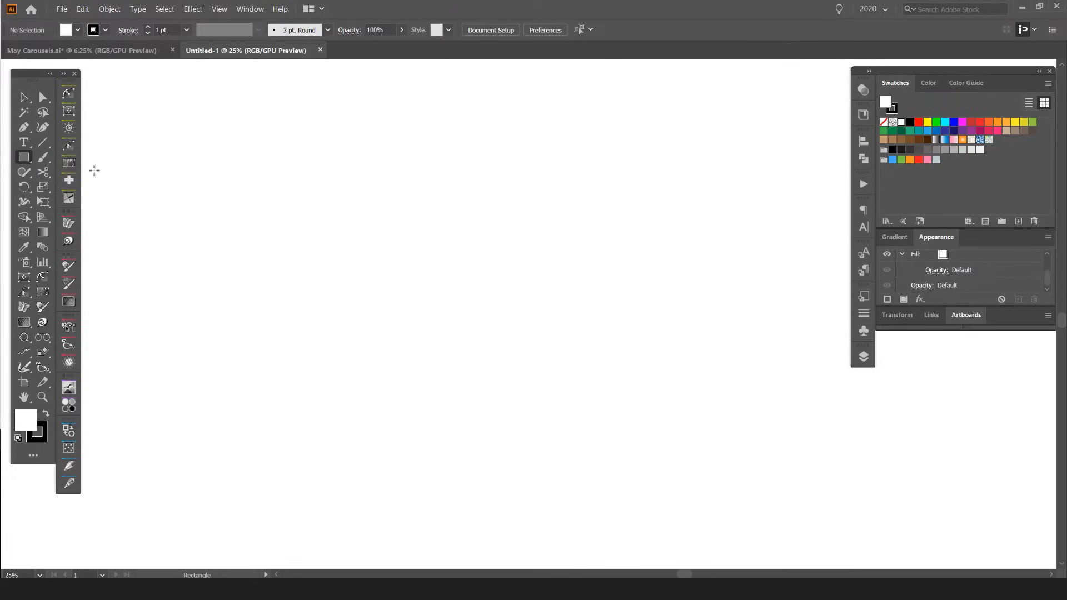
mouse_move(248, 134)
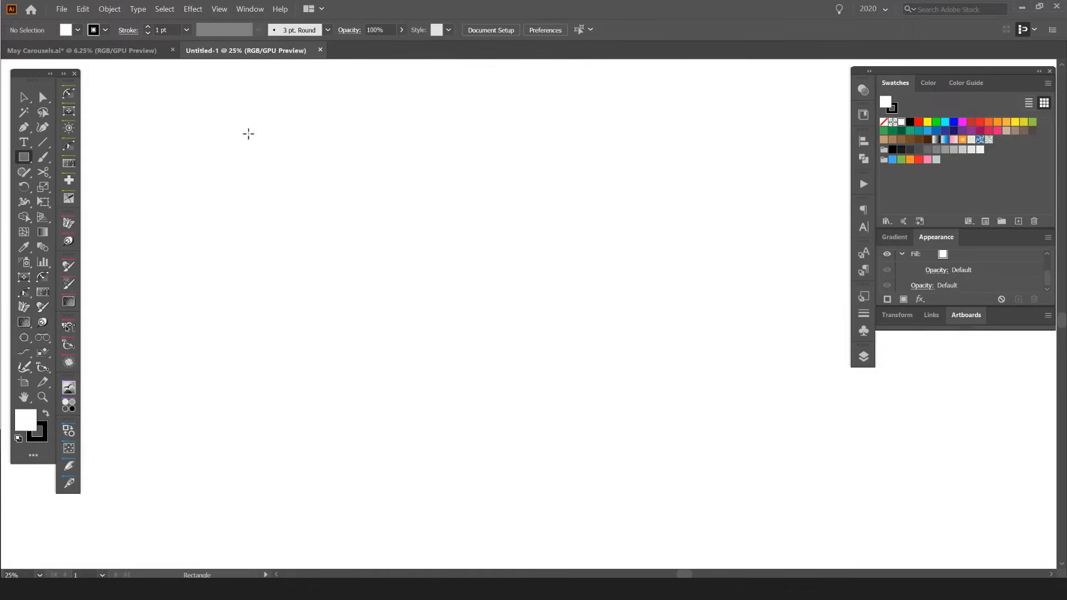
- Draw a large rectangle near the page centre and fill it with orange
drag(248, 135, 523, 366)
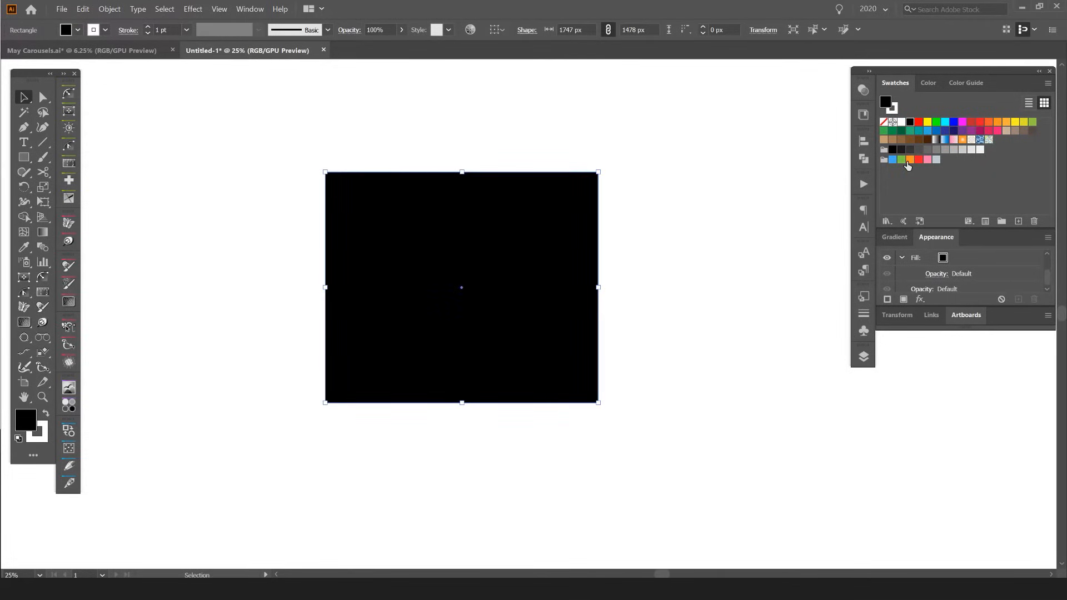
click(909, 159)
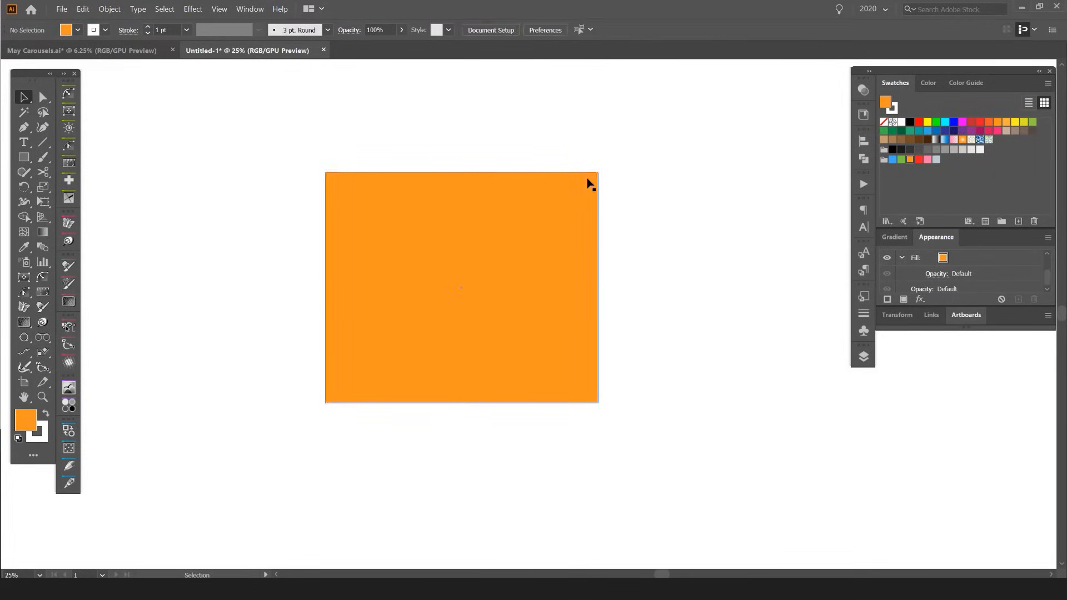
drag(598, 403, 502, 402)
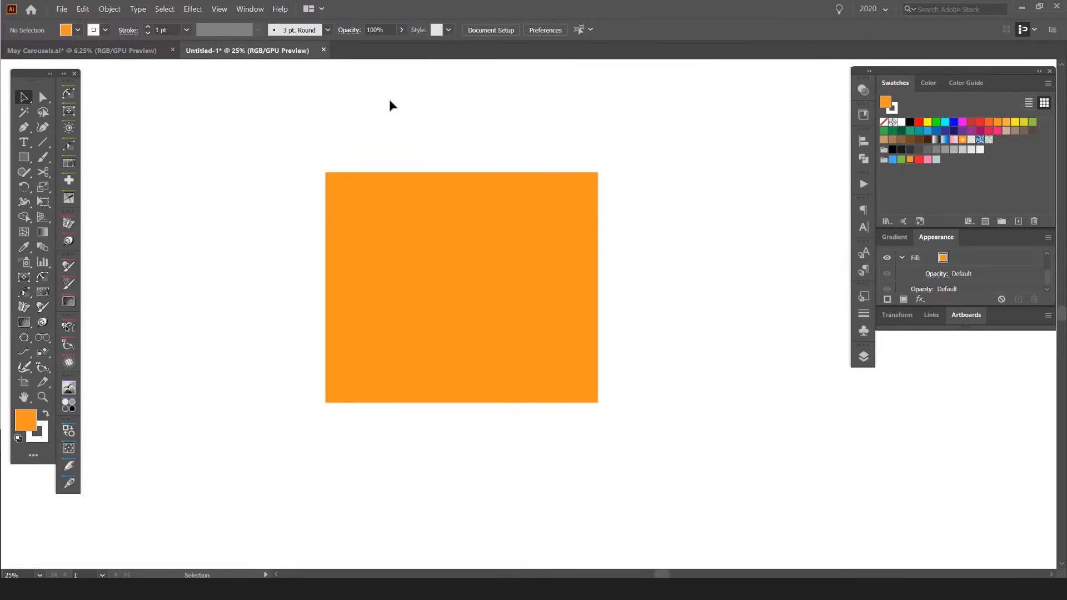
mouse_move(23, 157)
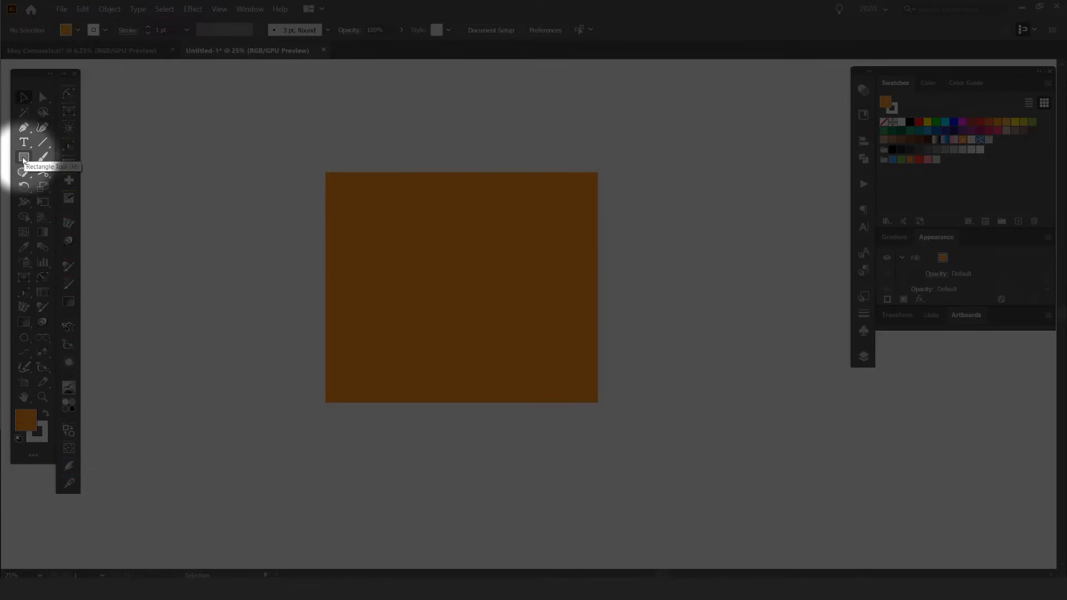
- Reveal the hidden shape tools: rectangle, rounded rectangle, ellipse, polygon, star and flare
click(23, 156)
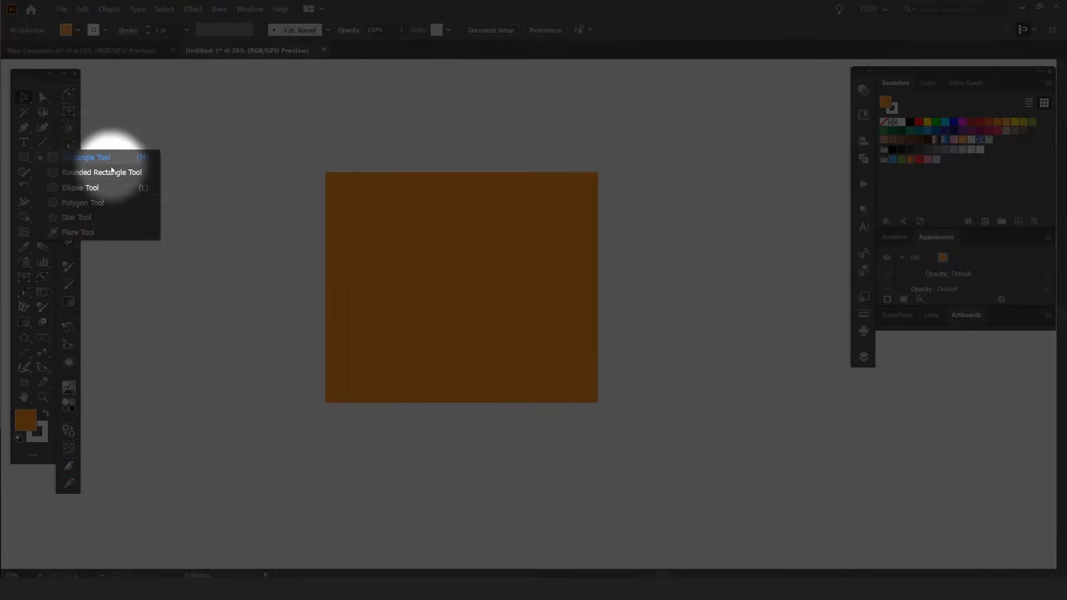
mouse_move(101, 188)
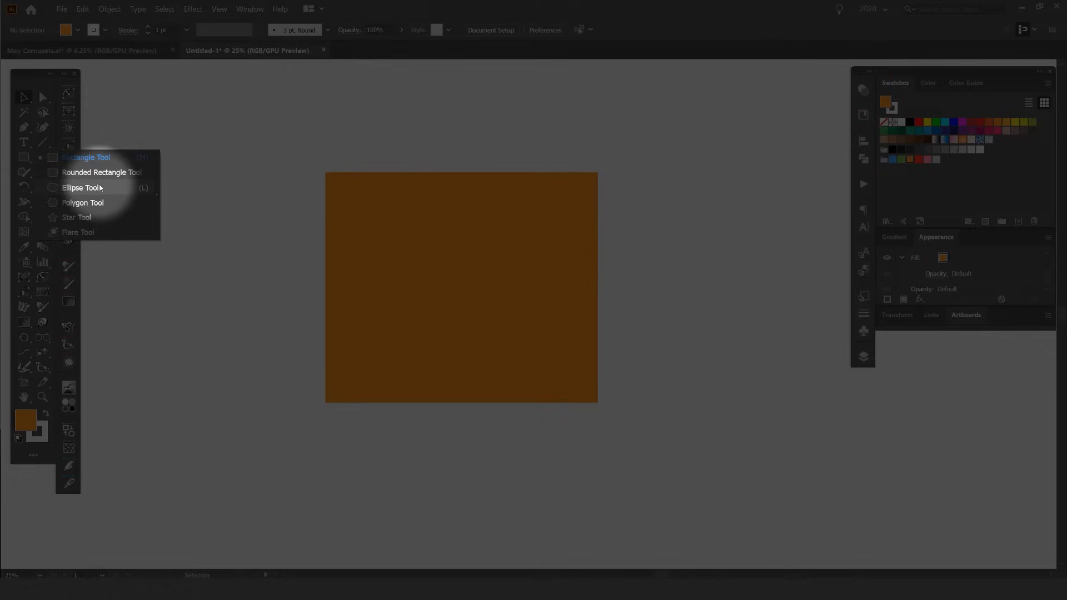
mouse_move(82, 202)
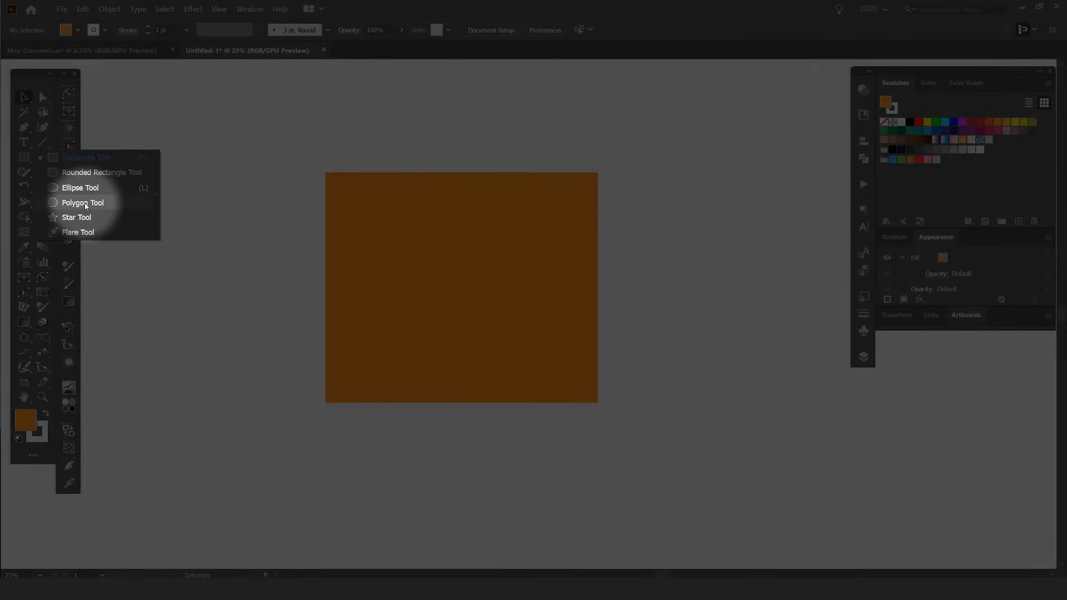
mouse_move(116, 193)
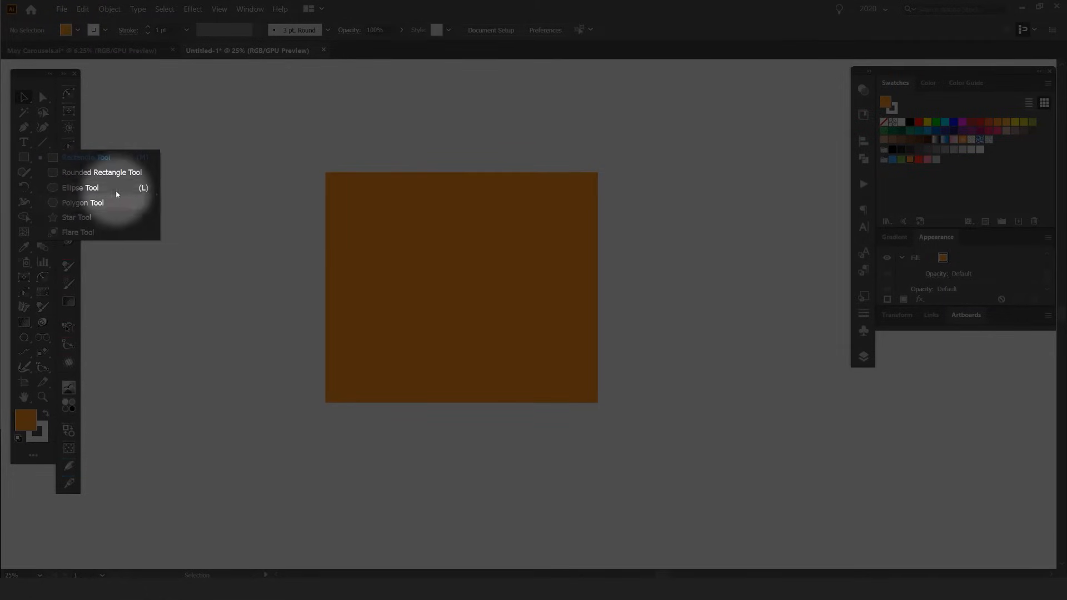
mouse_move(155, 198)
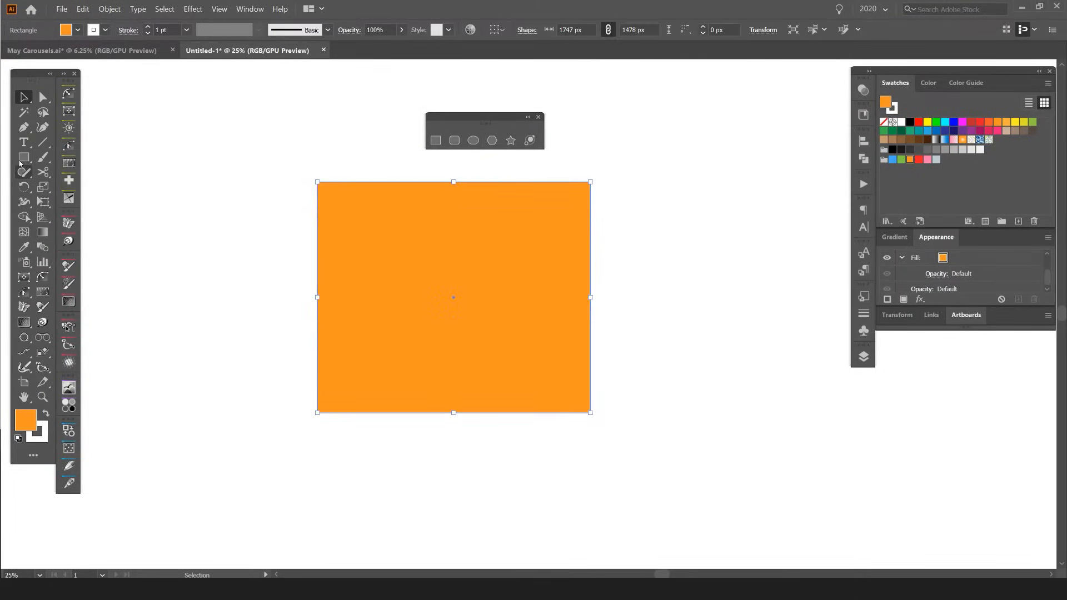
- Move the orange rectangle left and make it narrower
drag(453, 296, 265, 280)
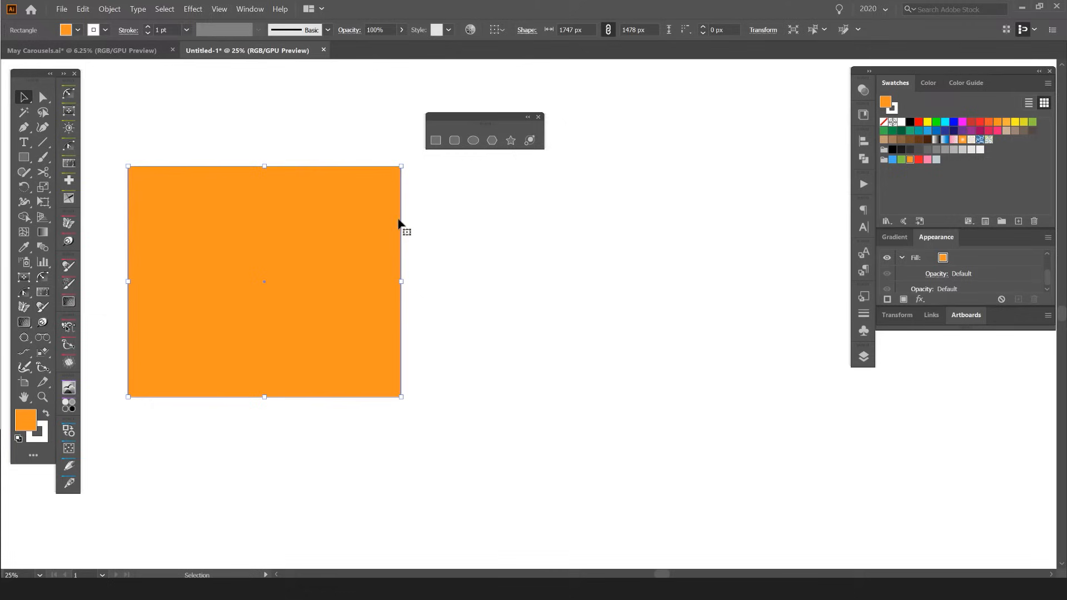
drag(401, 282, 292, 281)
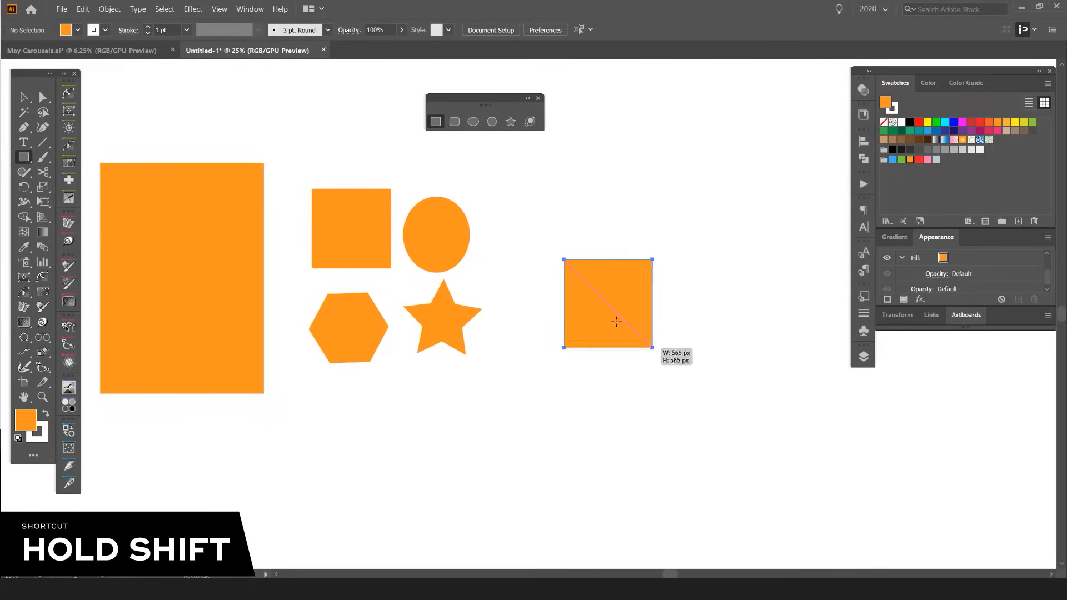
- Draw several perfect orange squares of varied sizes right of the star, one from its centre
drag(653, 347, 772, 484)
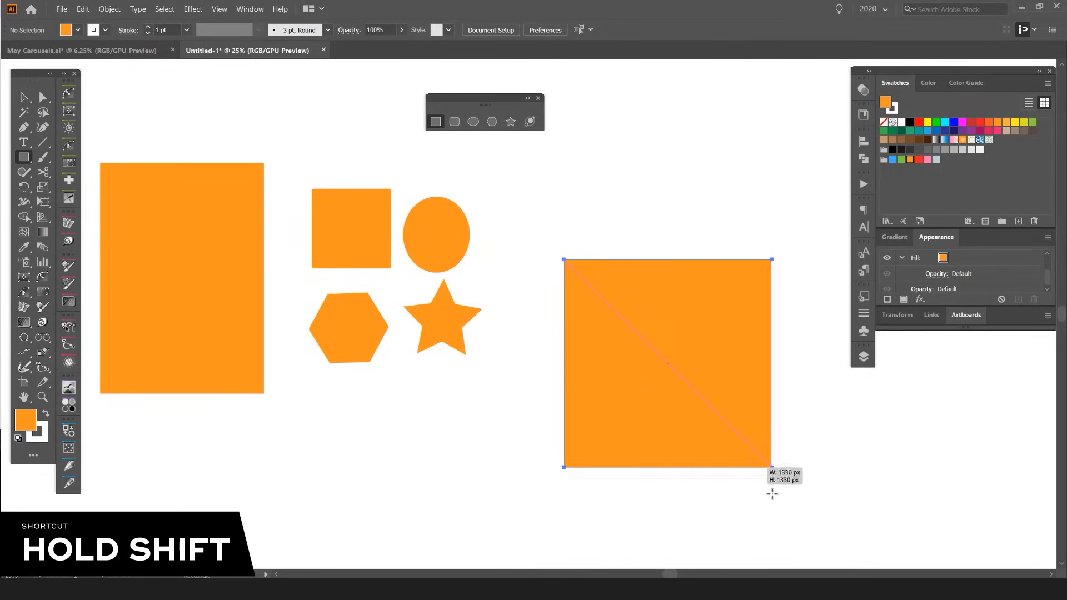
drag(772, 467, 626, 321)
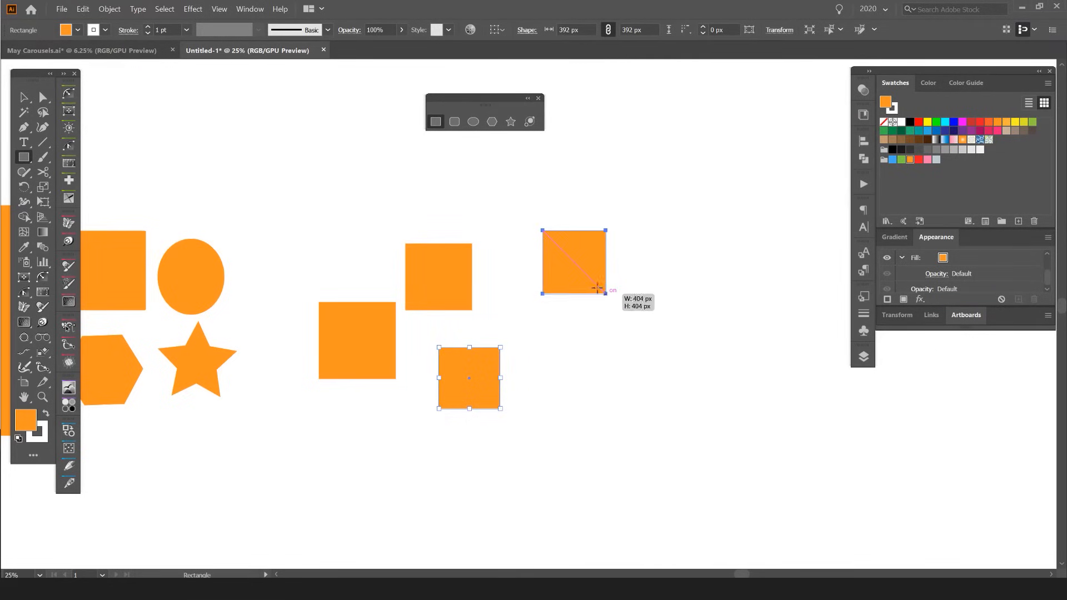
drag(598, 289, 589, 286)
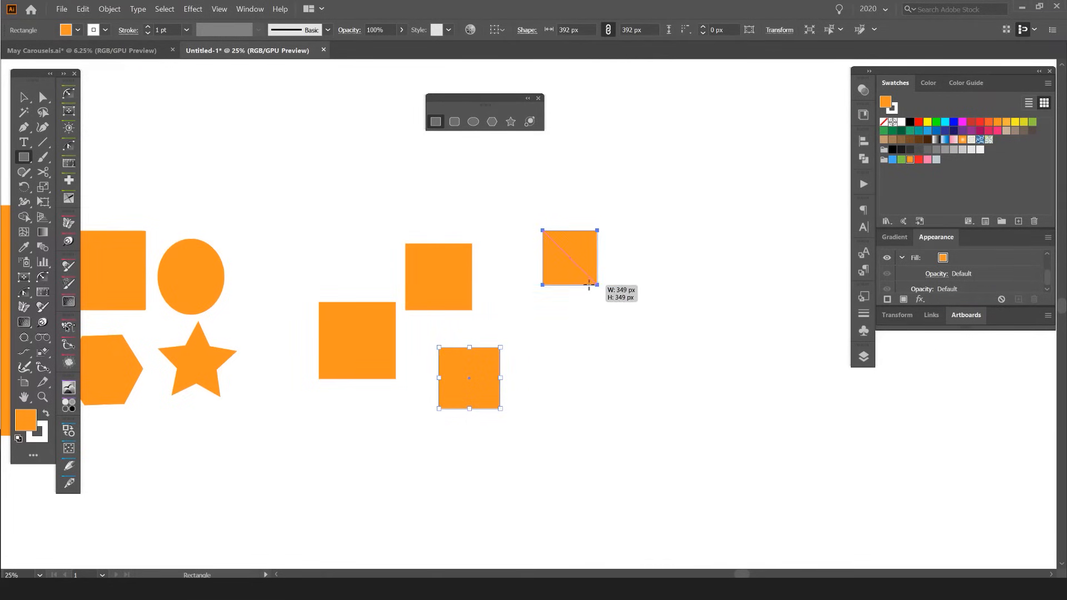
drag(589, 285, 551, 241)
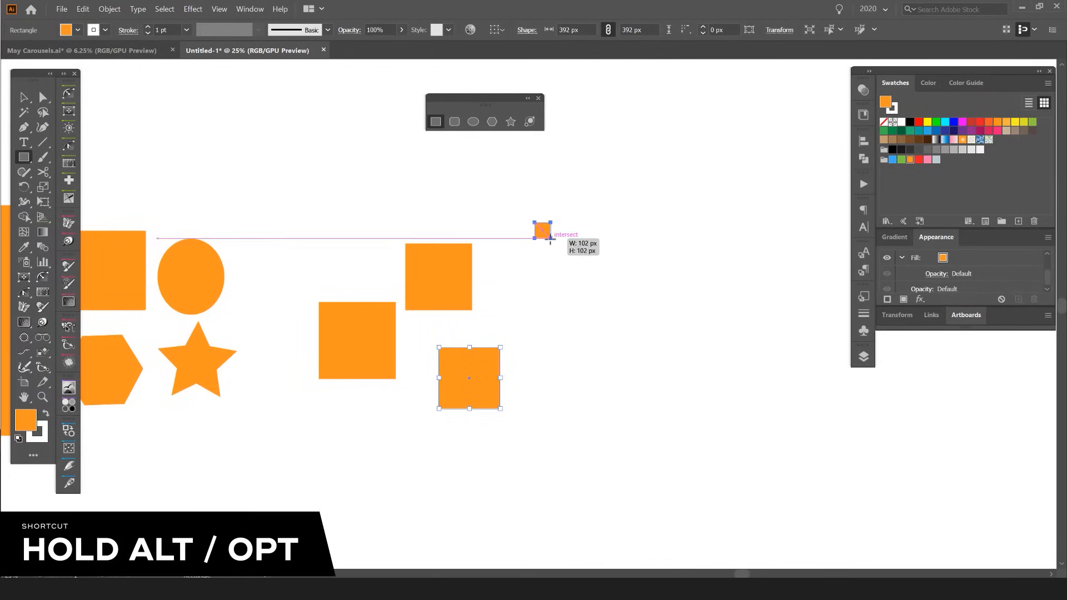
drag(538, 230, 647, 334)
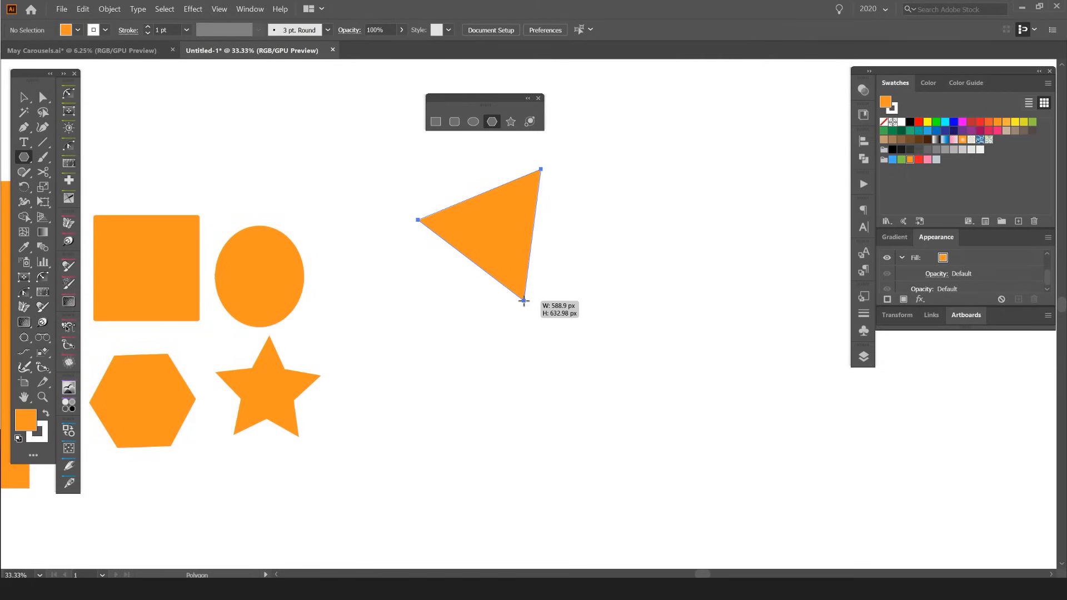
- Remove the extra squares and the trial triangle, leaving the rectangle, square, ellipse, hexagon and star
click(510, 122)
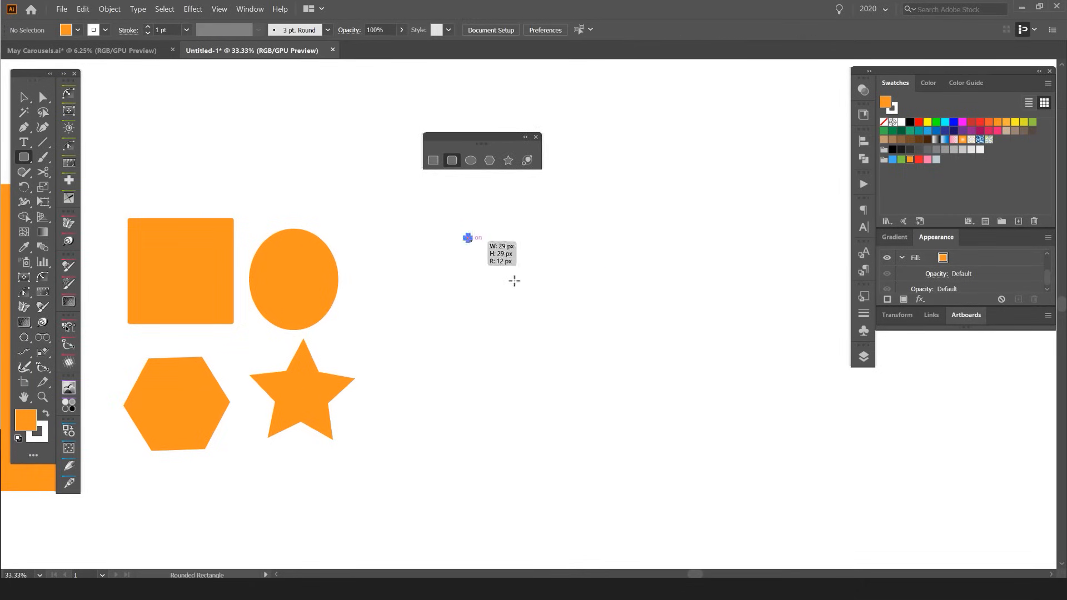
- Draw a large orange rounded-corner square on an empty area and resize it
drag(464, 235, 578, 346)
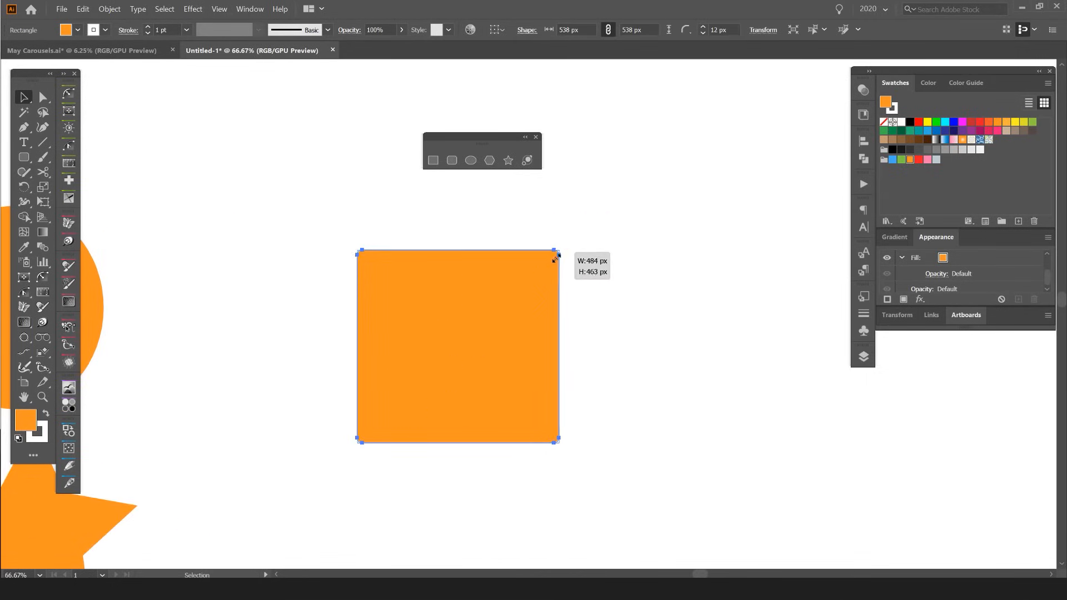
drag(556, 251, 602, 219)
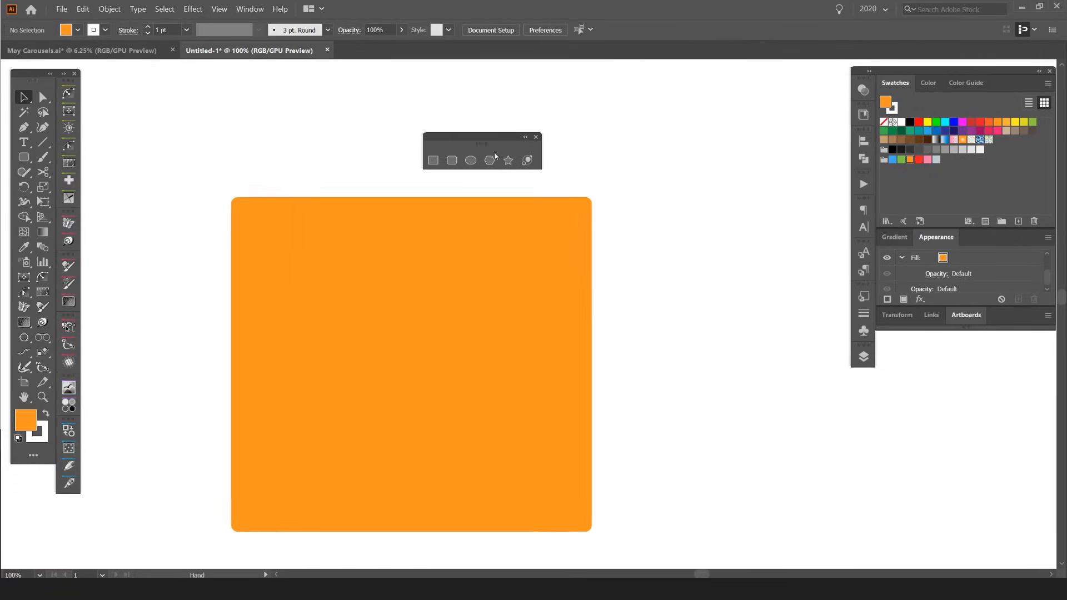
- With Direct Selection, pull the rounded square's corner points to carve a curved notch
click(24, 96)
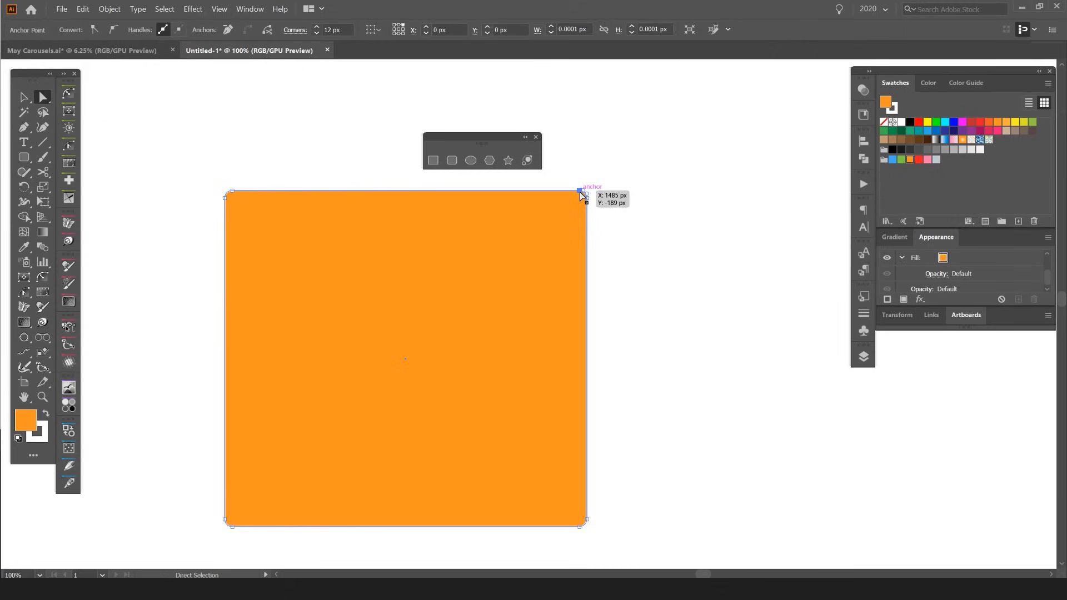
drag(580, 192, 406, 359)
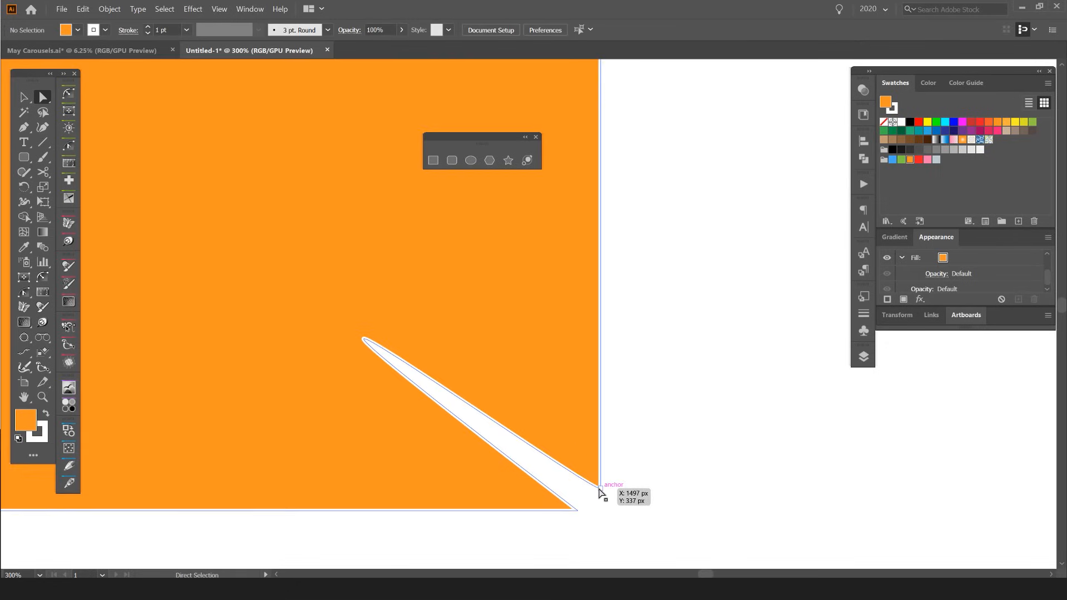
drag(602, 492, 629, 195)
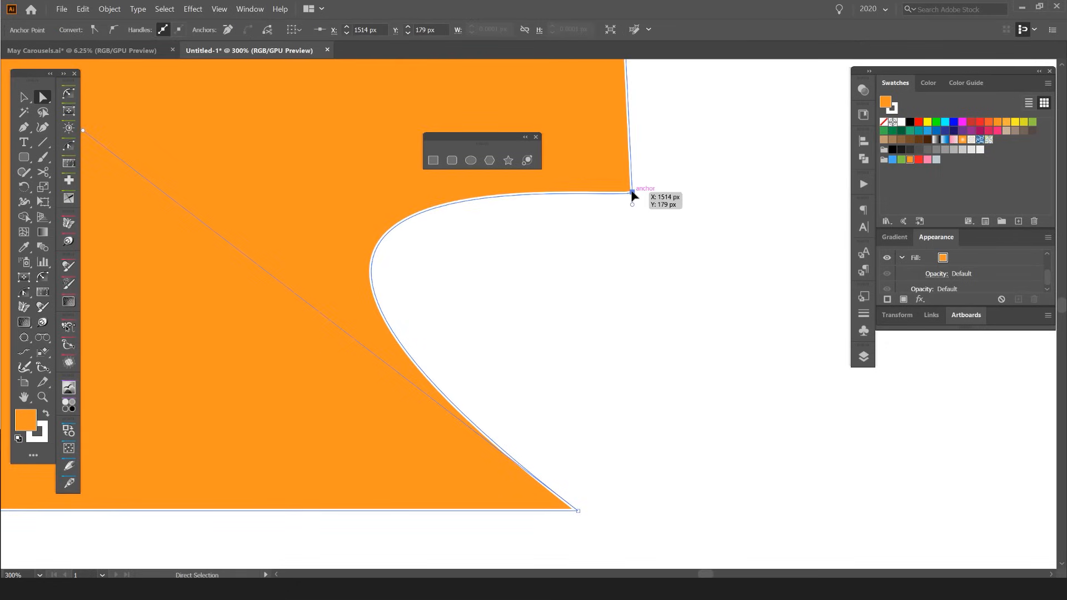